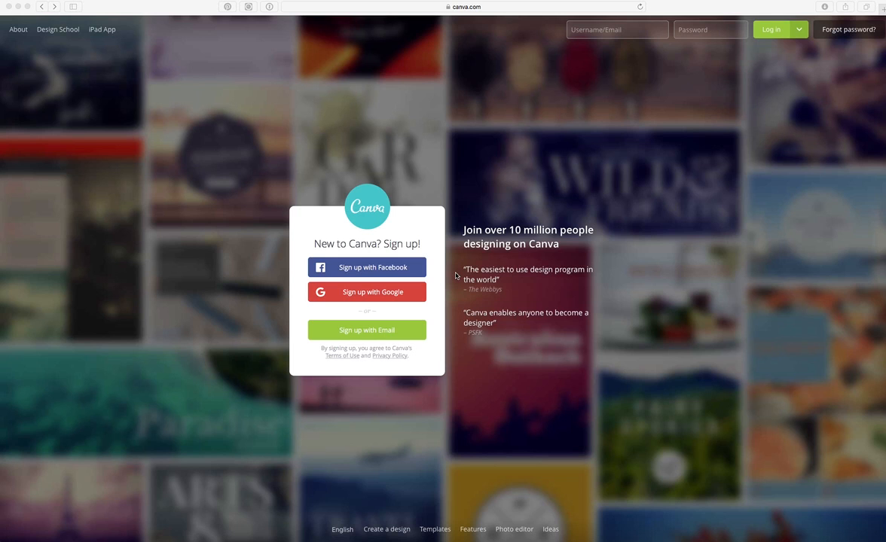
{"action": "mouse_move", "coordinate": [459, 276]}
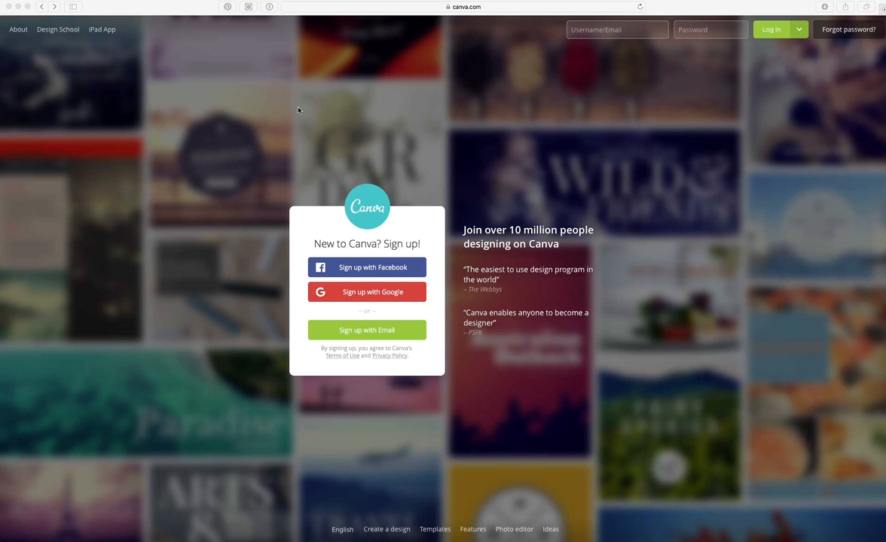
{"action": "mouse_move", "coordinate": [261, 76]}
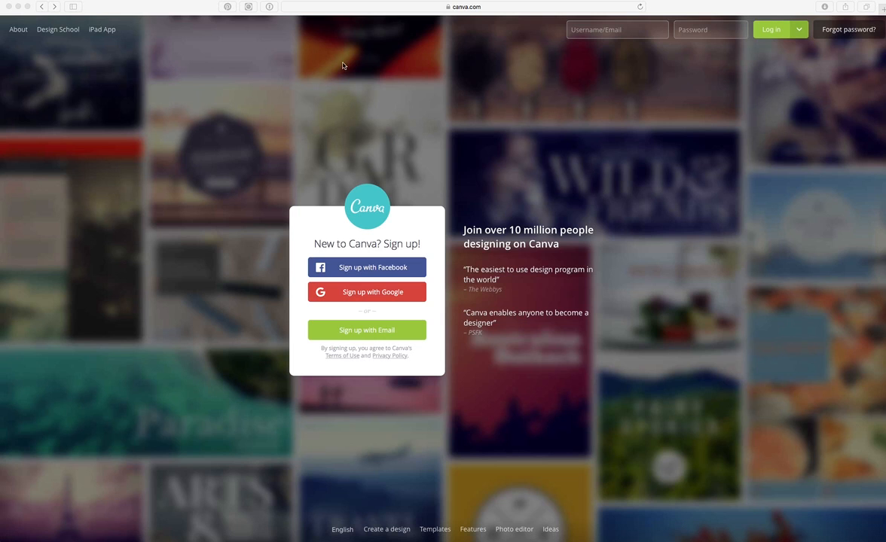
{"action": "mouse_move", "coordinate": [271, 421]}
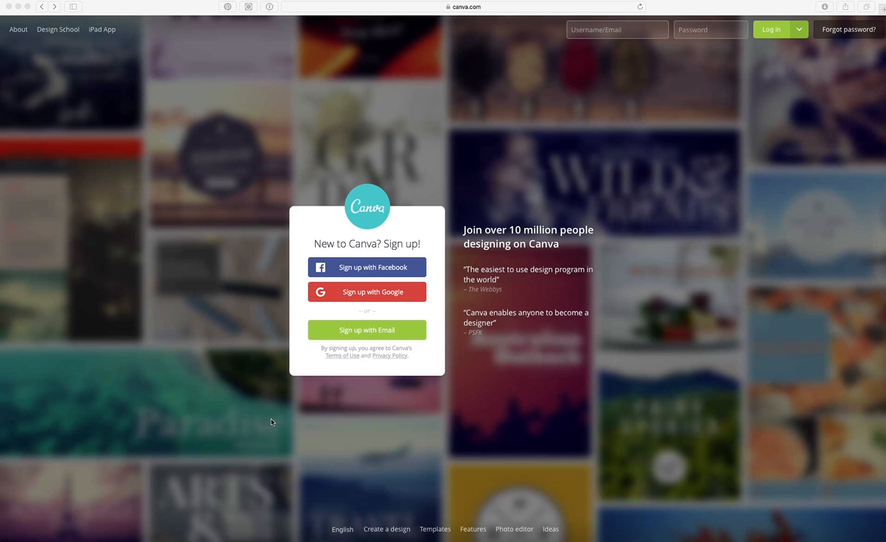
{"action": "mouse_move", "coordinate": [391, 431]}
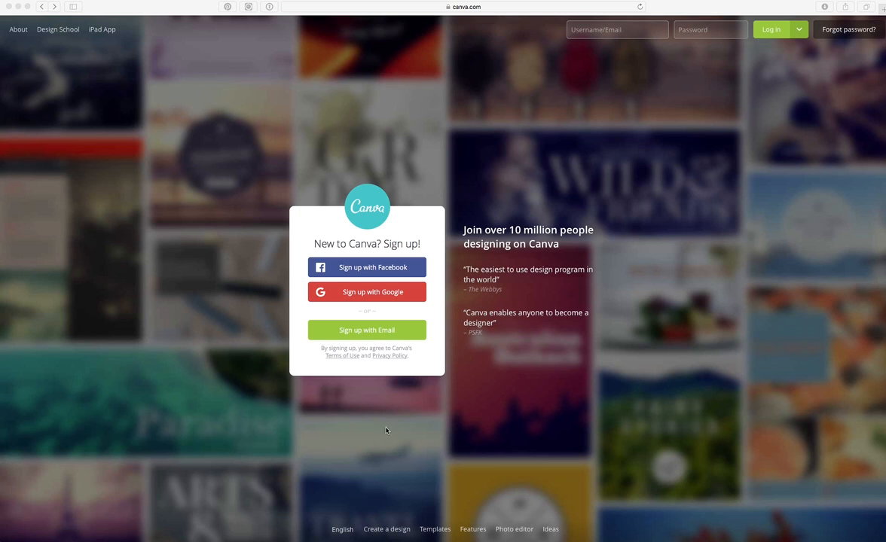
{"action": "mouse_move", "coordinate": [366, 268]}
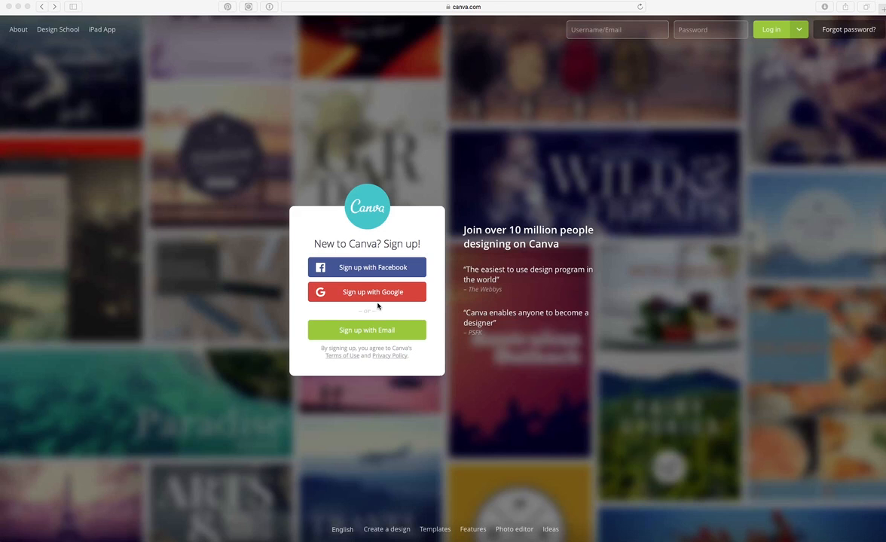
{"action": "mouse_move", "coordinate": [368, 310]}
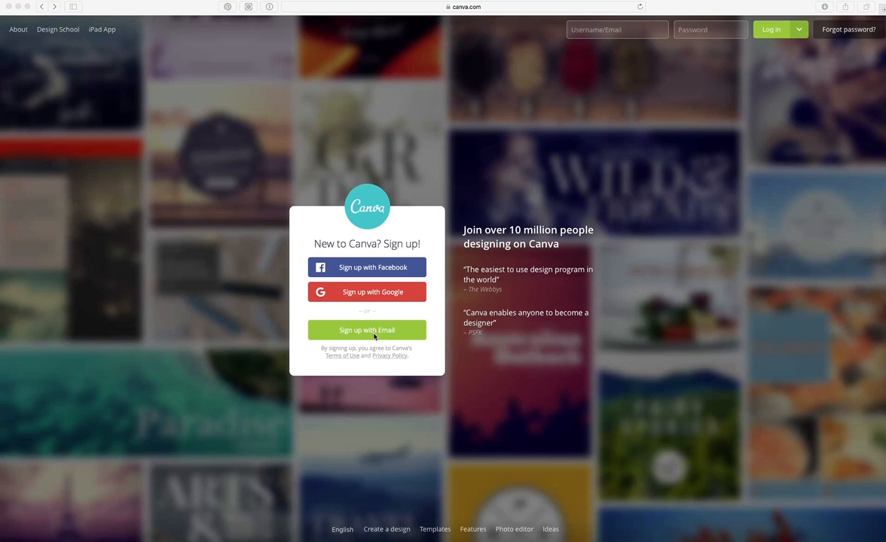
{"action": "mouse_move", "coordinate": [535, 211]}
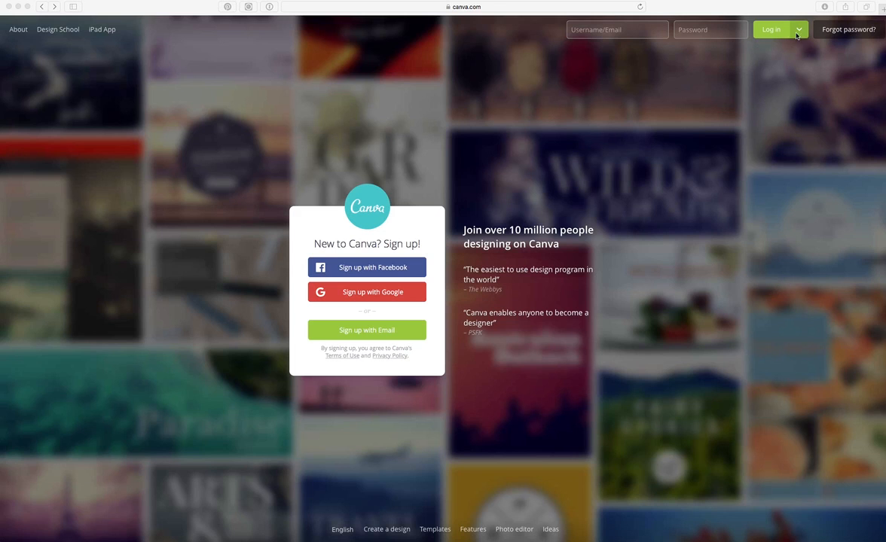
{"action": "mouse_move", "coordinate": [465, 79]}
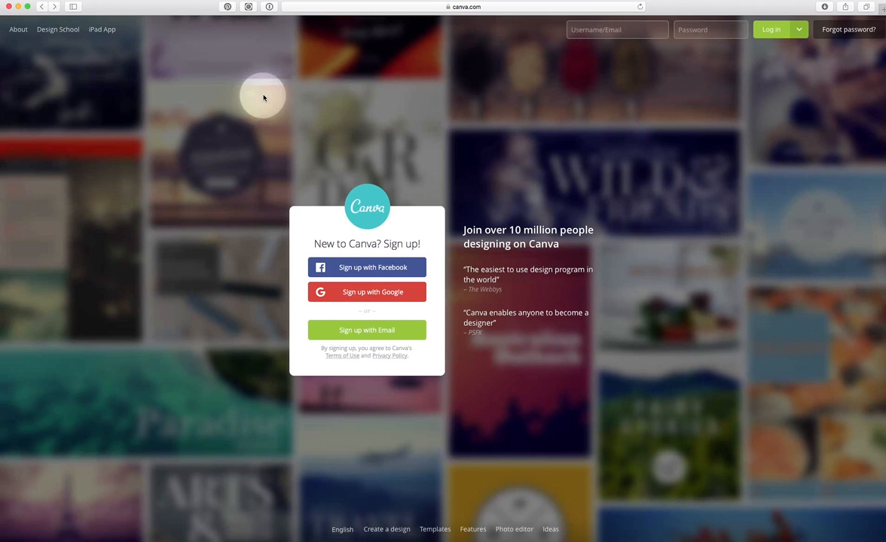
{"action": "mouse_move", "coordinate": [205, 137]}
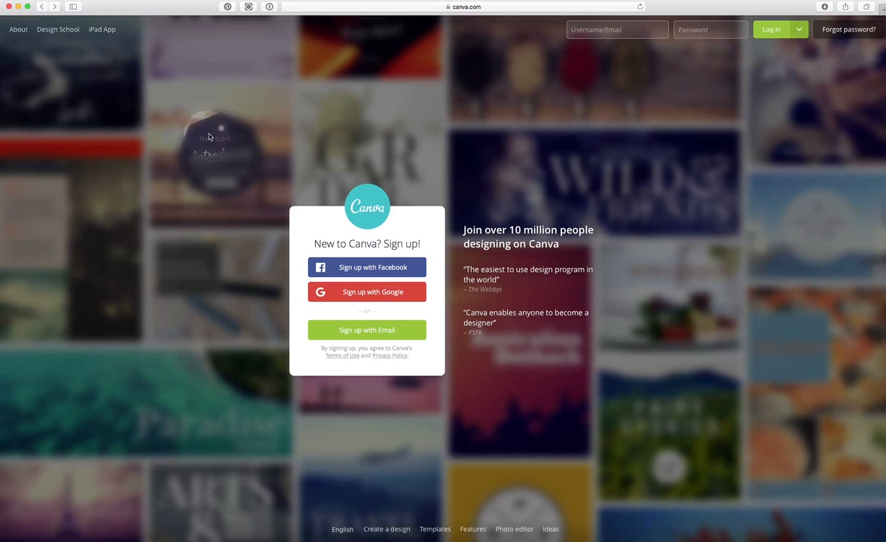
{"action": "mouse_move", "coordinate": [216, 92]}
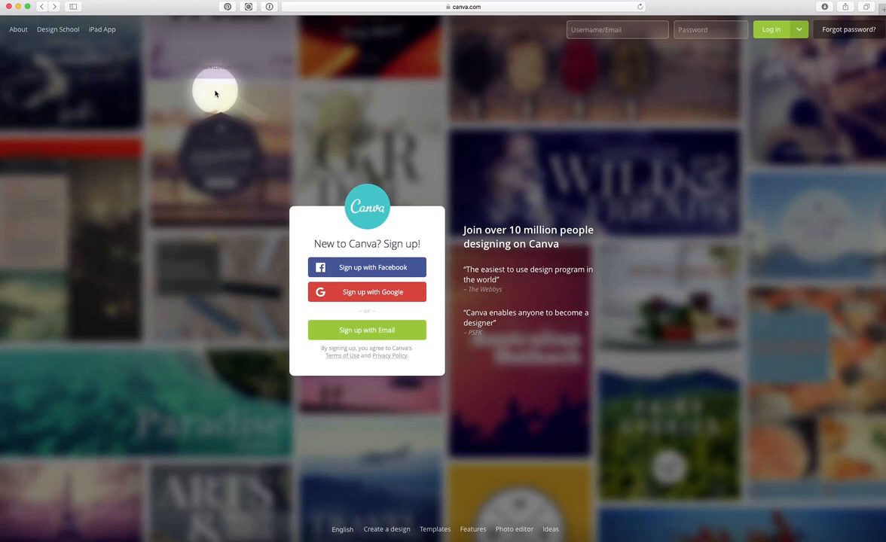
{"action": "mouse_move", "coordinate": [439, 12]}
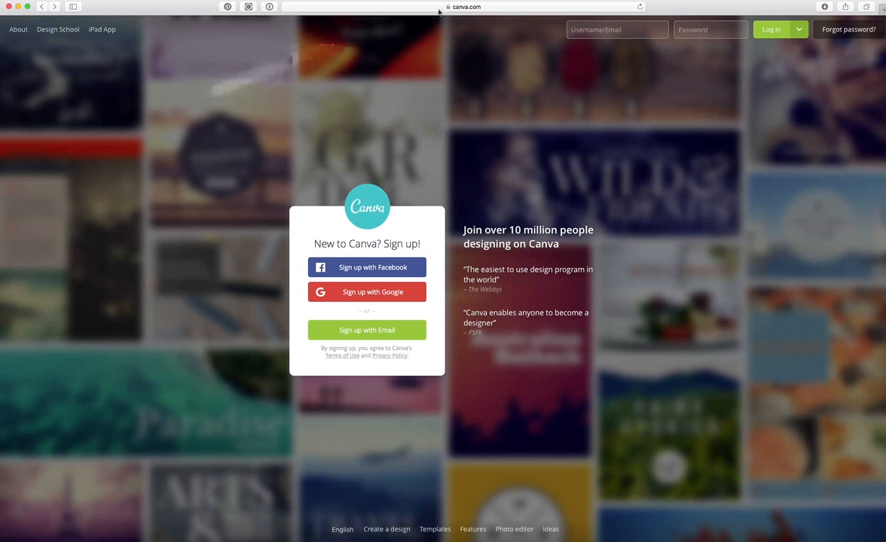